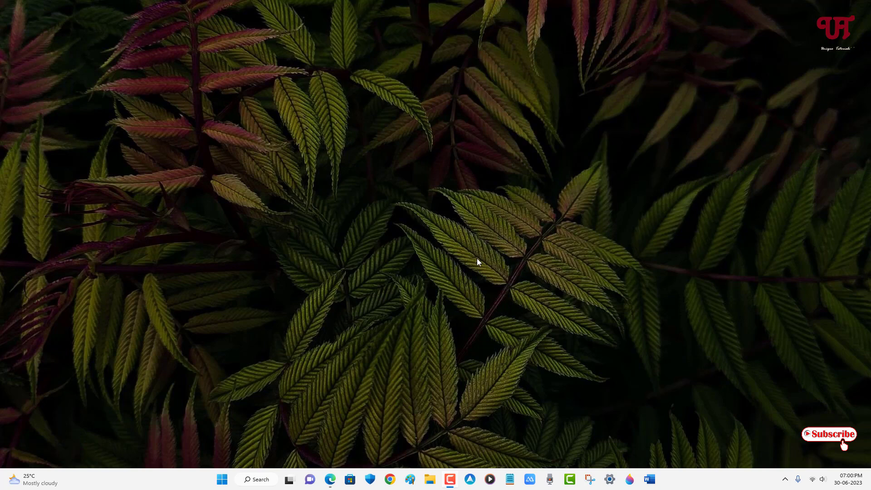
{"action": "mouse_move", "coordinate": [437, 295]}
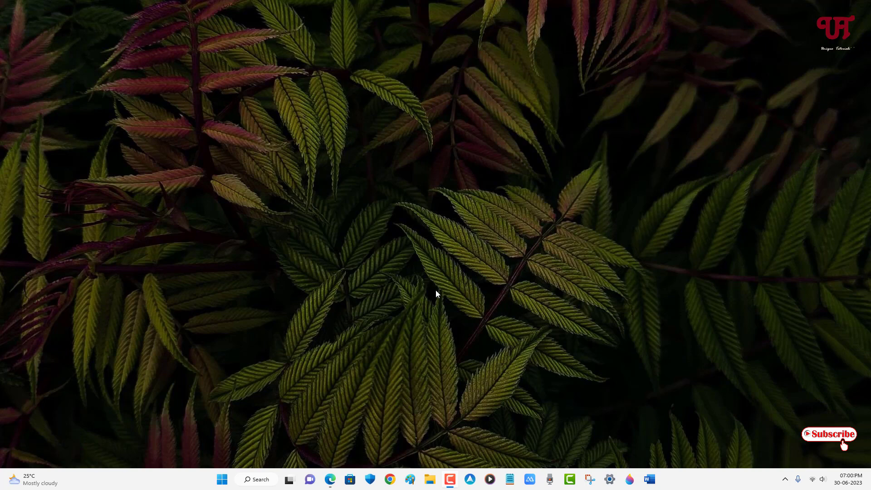
{"action": "mouse_move", "coordinate": [433, 296]}
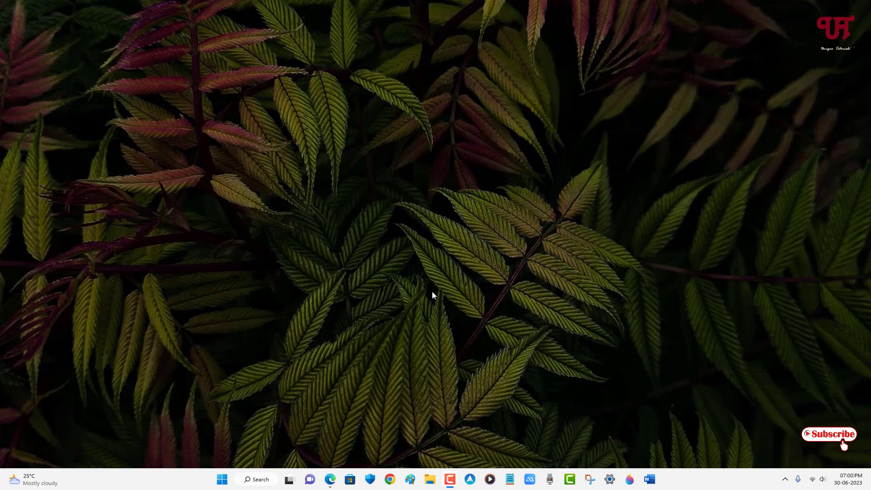
{"action": "mouse_move", "coordinate": [330, 332]}
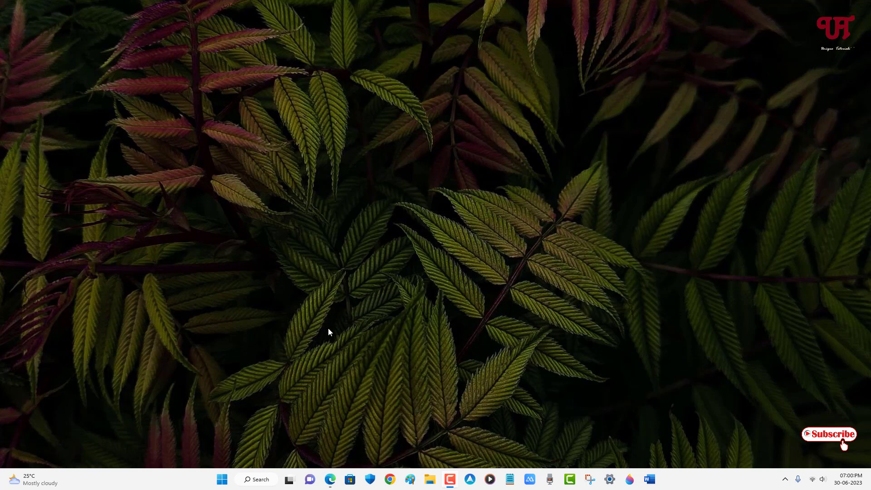
- Open the shared Dropbox file 'unlimited window.txt' containing the Notepad loop script
{"action": "left_click", "coordinate": [329, 479]}
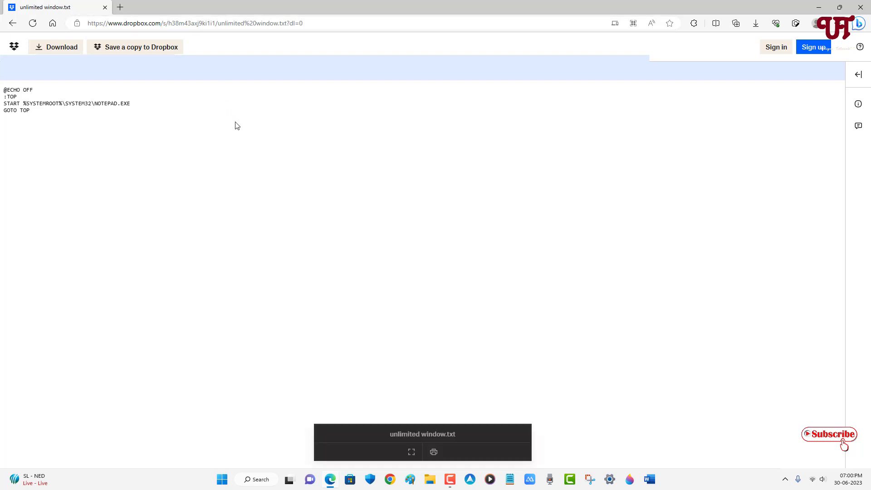
{"action": "mouse_move", "coordinate": [58, 121]}
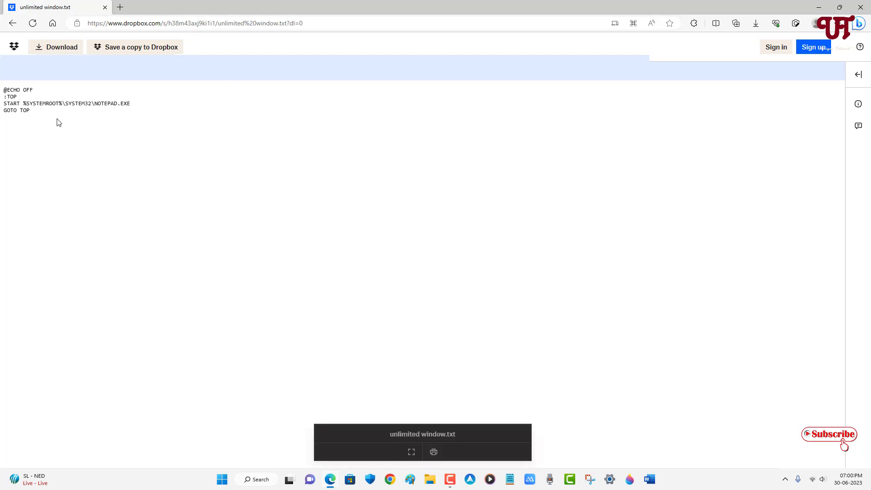
{"action": "mouse_move", "coordinate": [34, 115]}
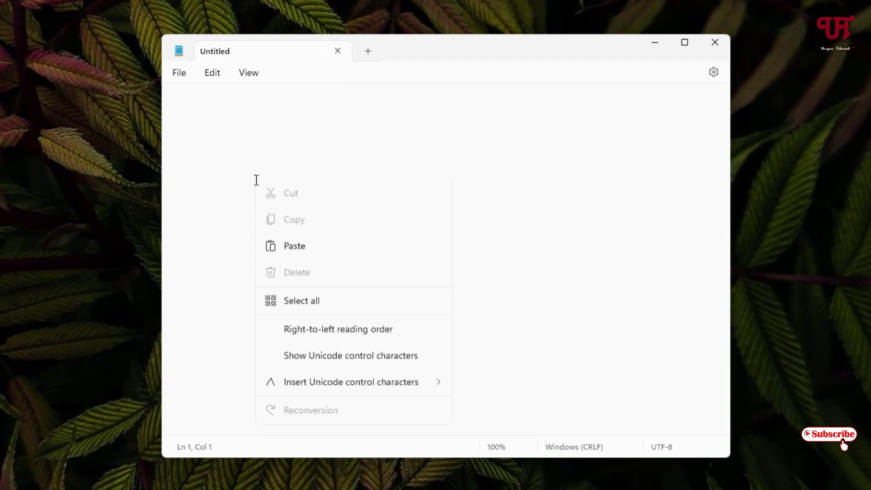
- Paste the four-line loop script into a blank Notepad document
{"action": "left_click", "coordinate": [294, 246]}
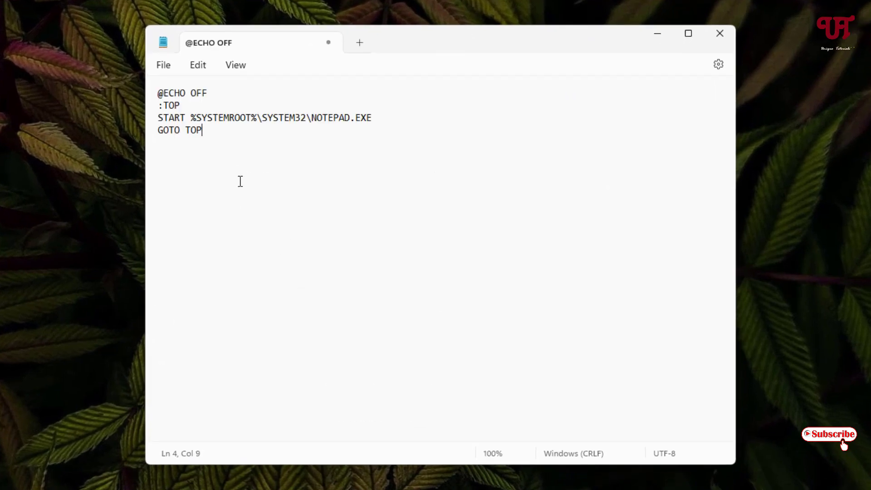
{"action": "left_click", "coordinate": [163, 64]}
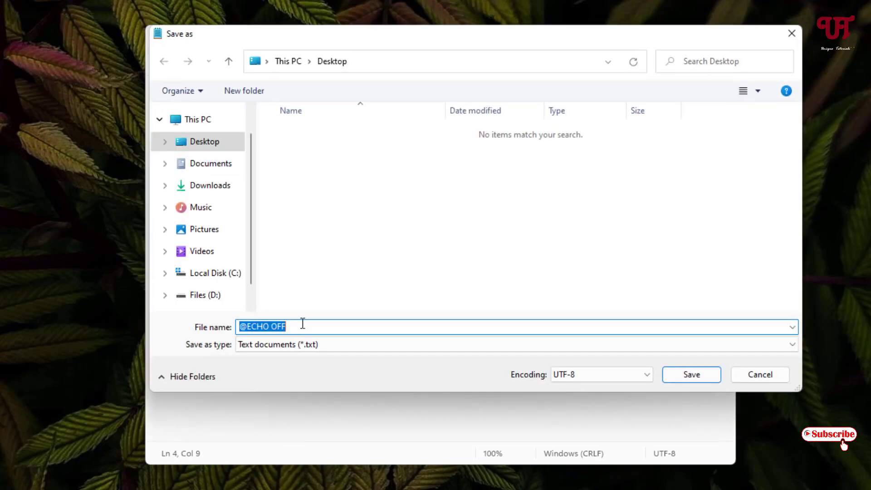
- Save the script on the Desktop as 'Unlimited window.bat'
{"action": "type", "text": "Unlimi"}
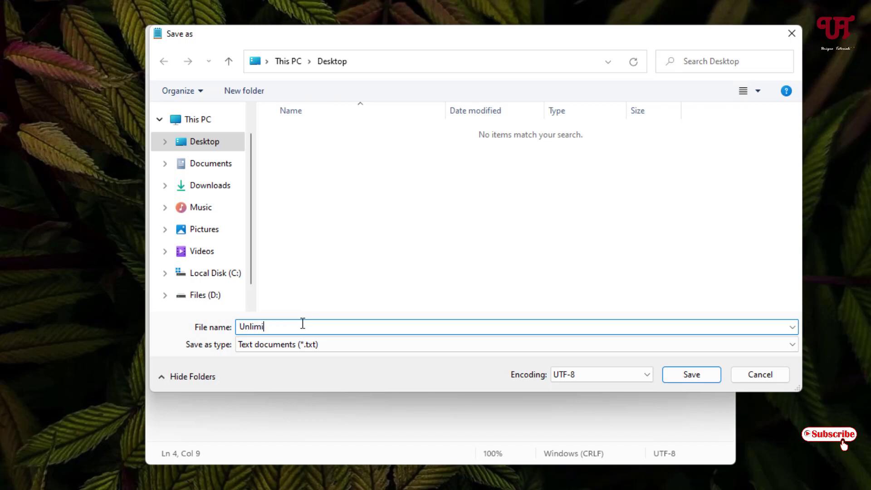
{"action": "type", "text": "ted window"}
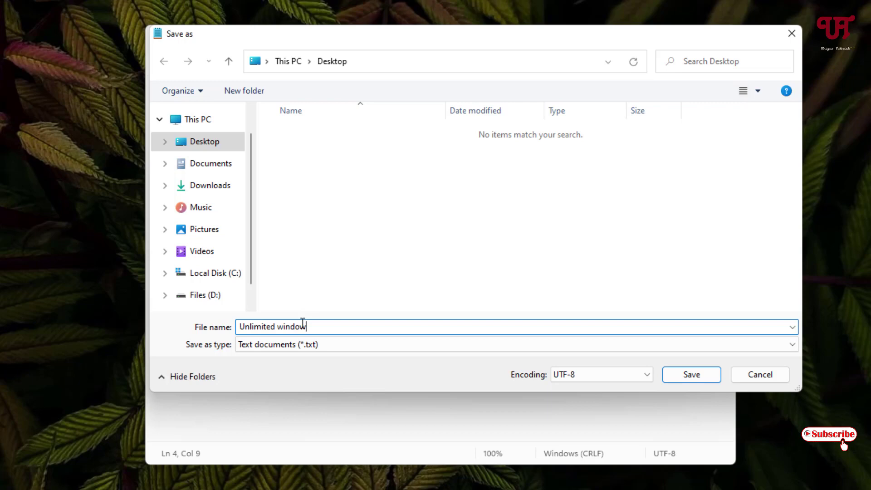
{"action": "type", "text": ".bat"}
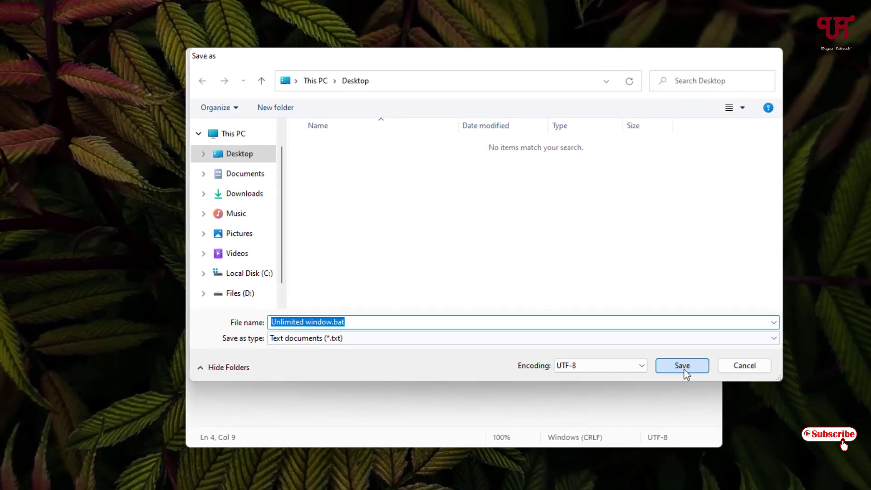
{"action": "left_click", "coordinate": [681, 365]}
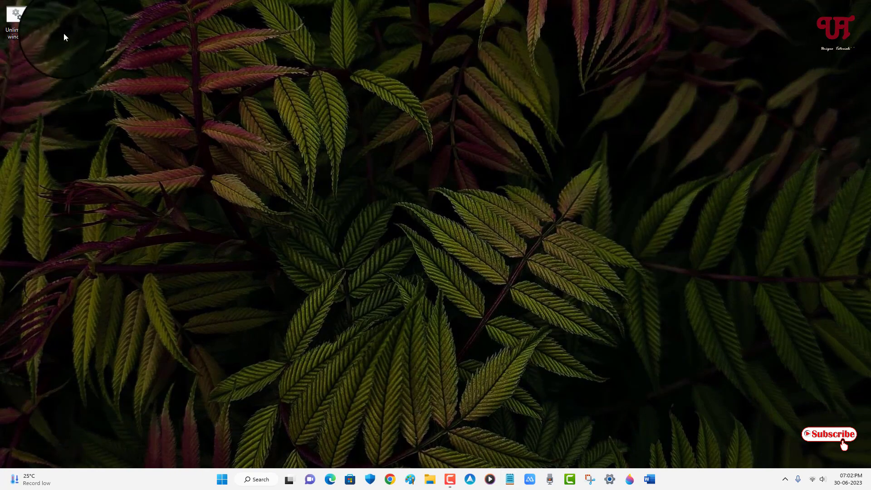
{"action": "mouse_move", "coordinate": [18, 23]}
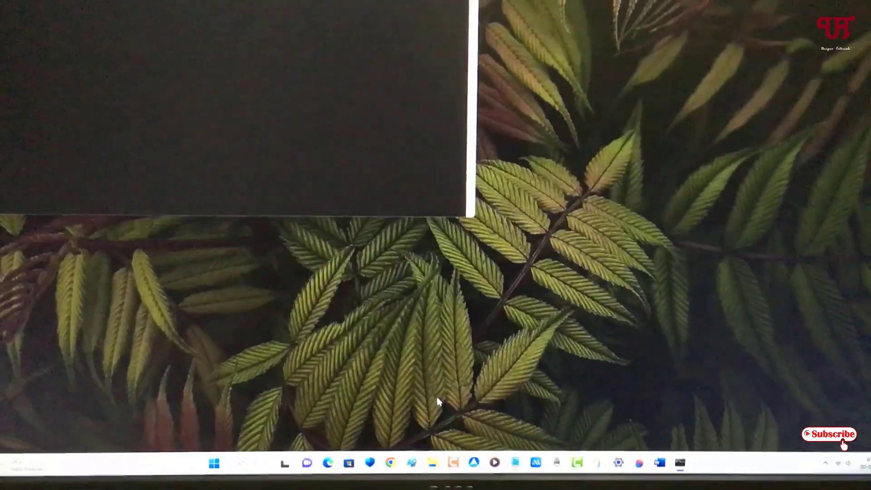
- Lock the screen with Win+L to stop the looping Notepad windows
{"action": "key", "text": "Win+L"}
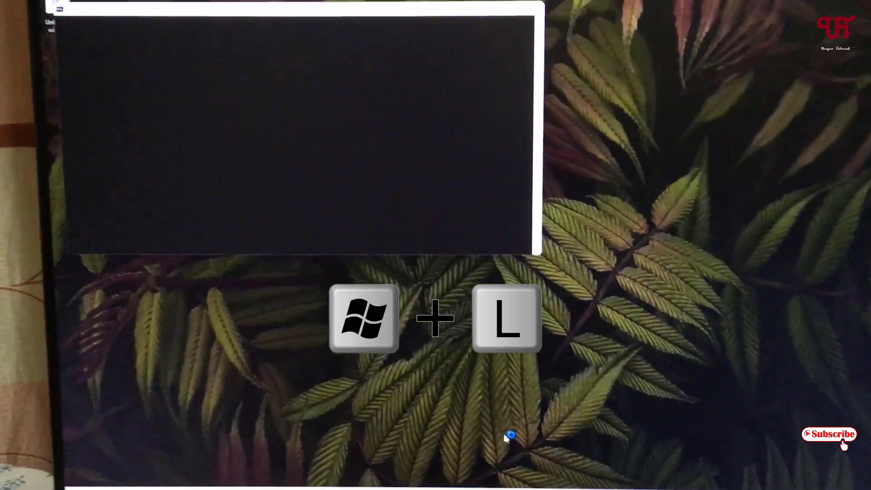
{"action": "key", "text": "Win+L"}
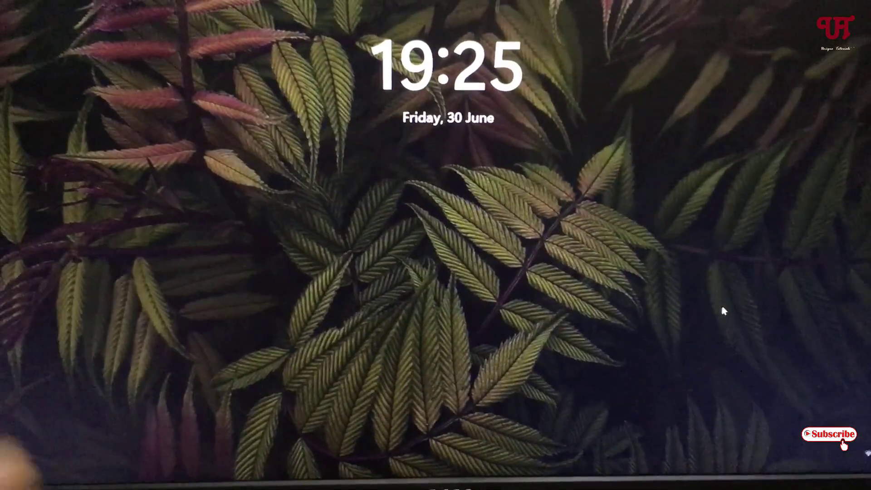